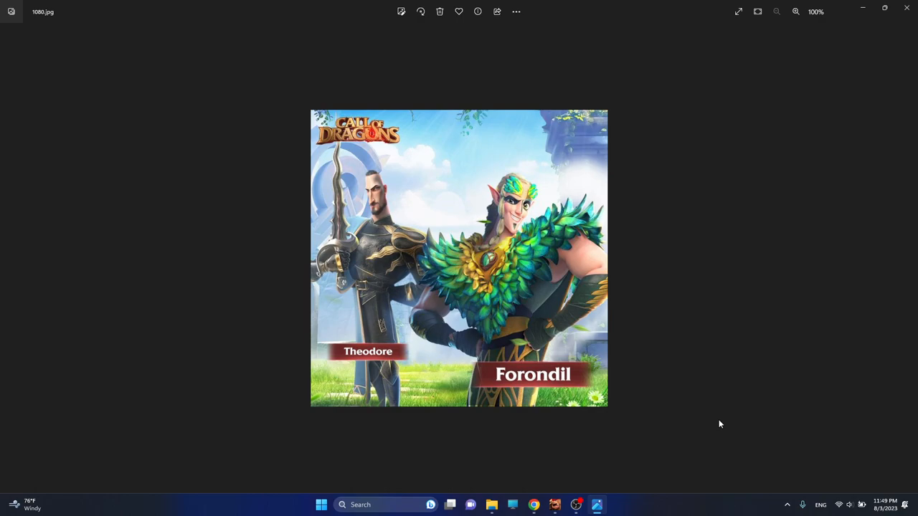
{"action": "mouse_move", "coordinate": [725, 408]}
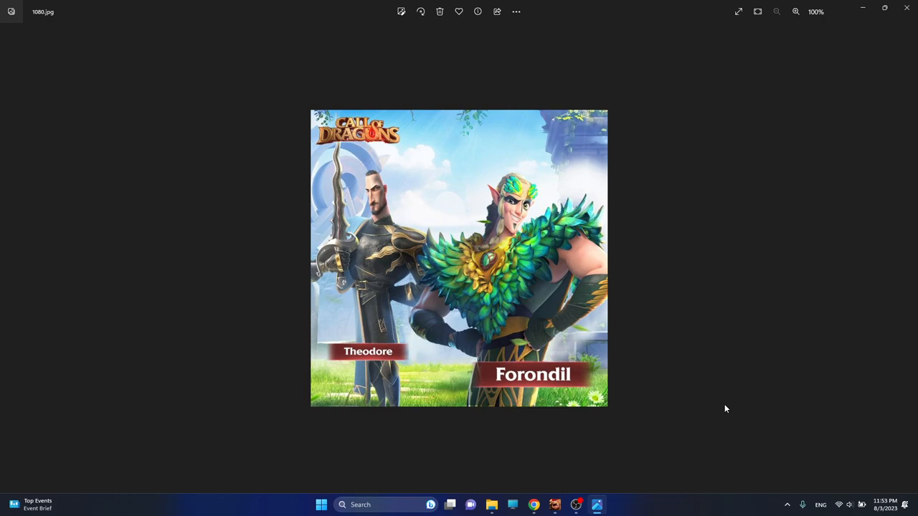
{"action": "mouse_move", "coordinate": [643, 448]}
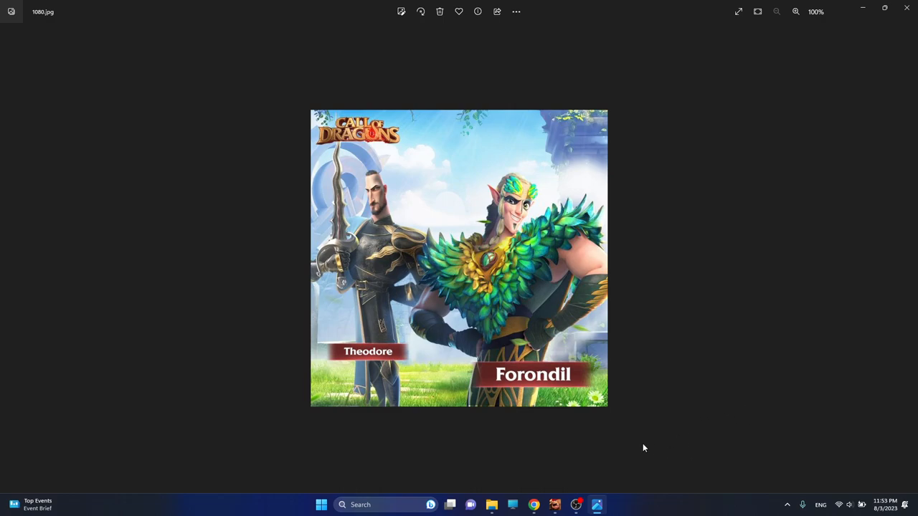